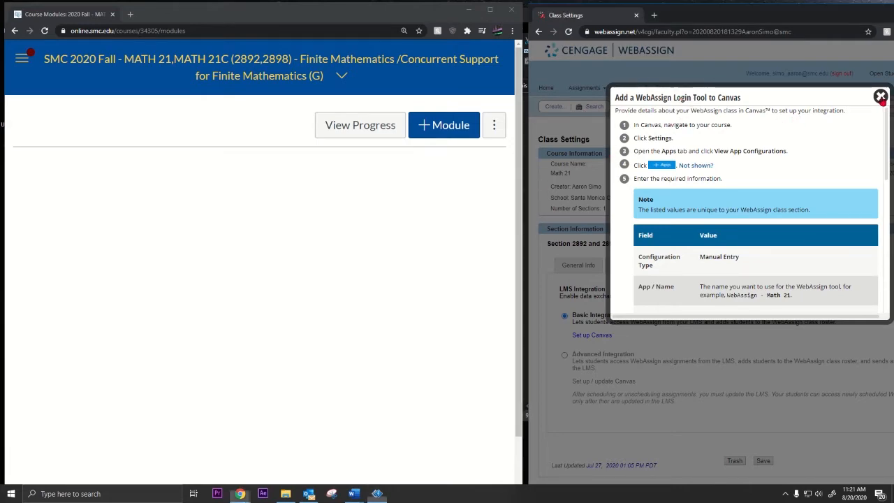
# In WebAssign, review the Math 21 class's Basic Integration options and reopen the Canvas setup instructions.
pyautogui.click(880, 95)
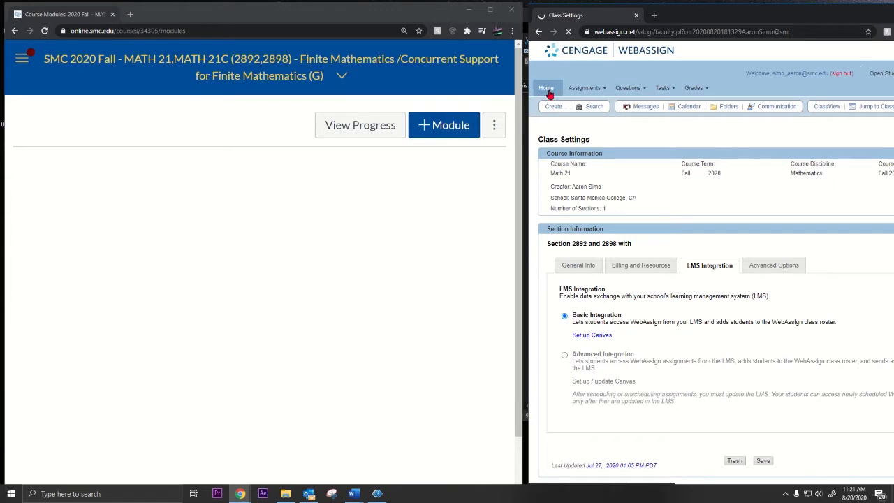
pyautogui.click(547, 87)
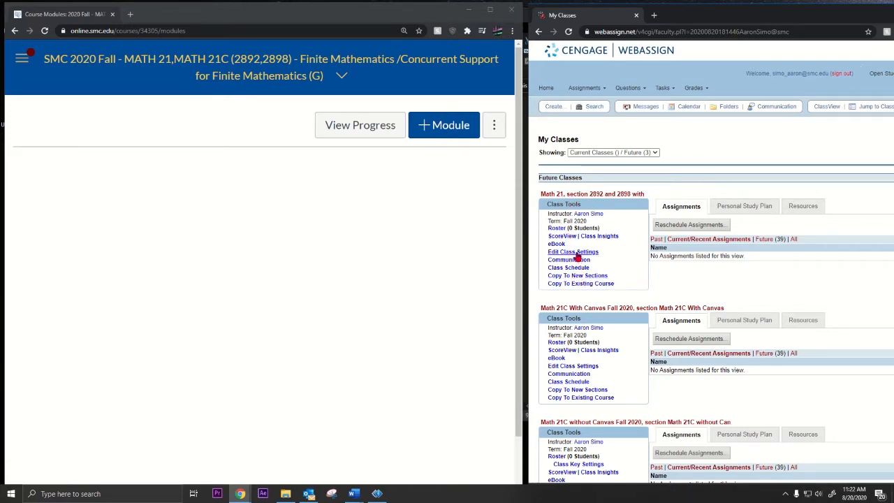
pyautogui.click(573, 252)
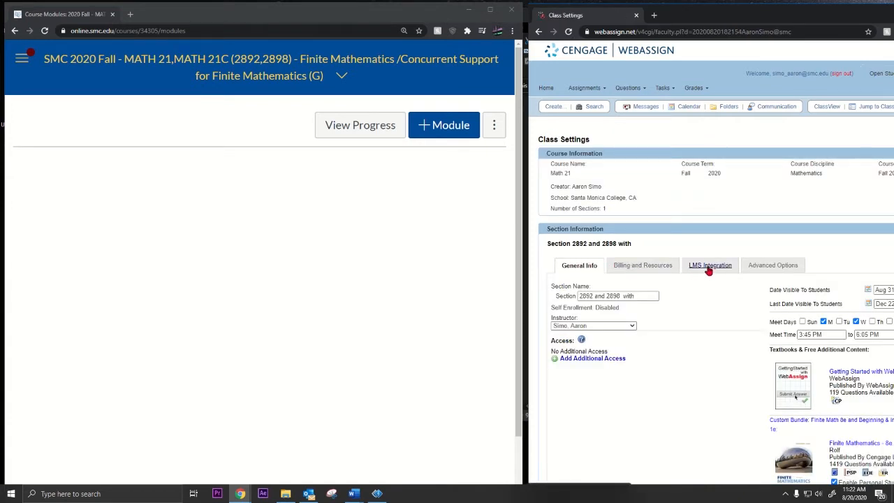
pyautogui.click(709, 265)
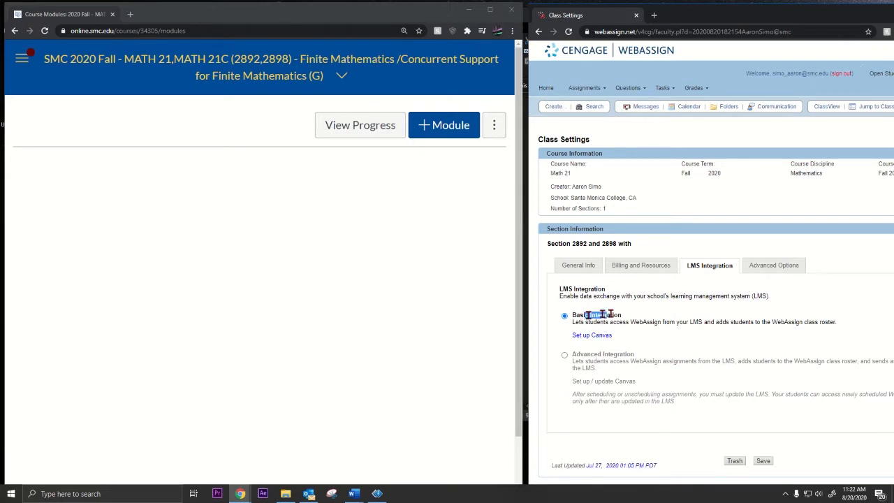
pyautogui.moveTo(594, 315); pyautogui.dragTo(835, 322)
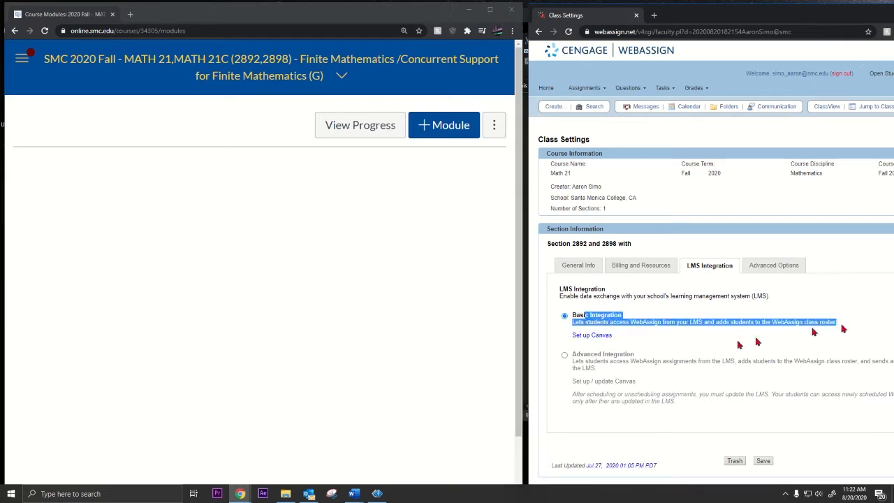
pyautogui.click(591, 335)
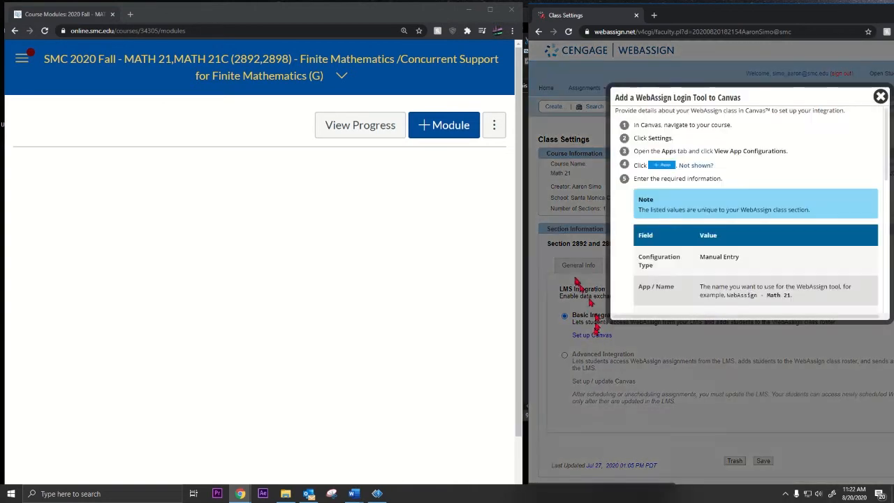
pyautogui.moveTo(713, 322)
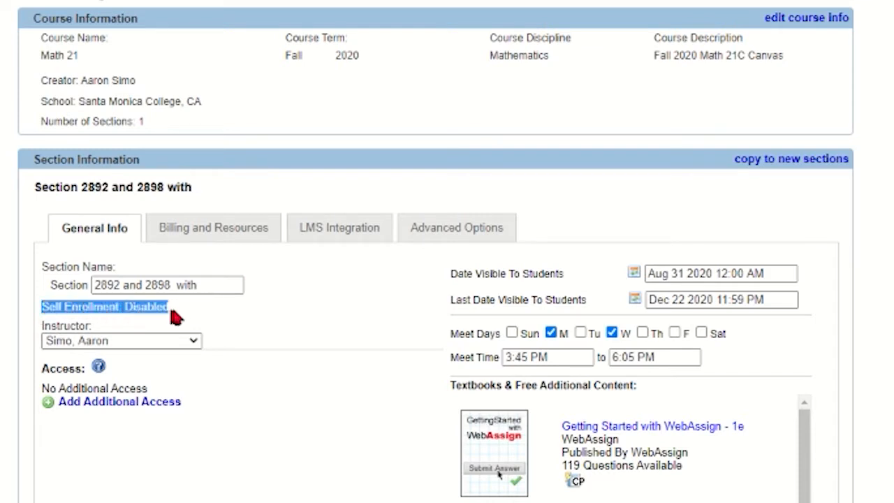
pyautogui.moveTo(178, 316)
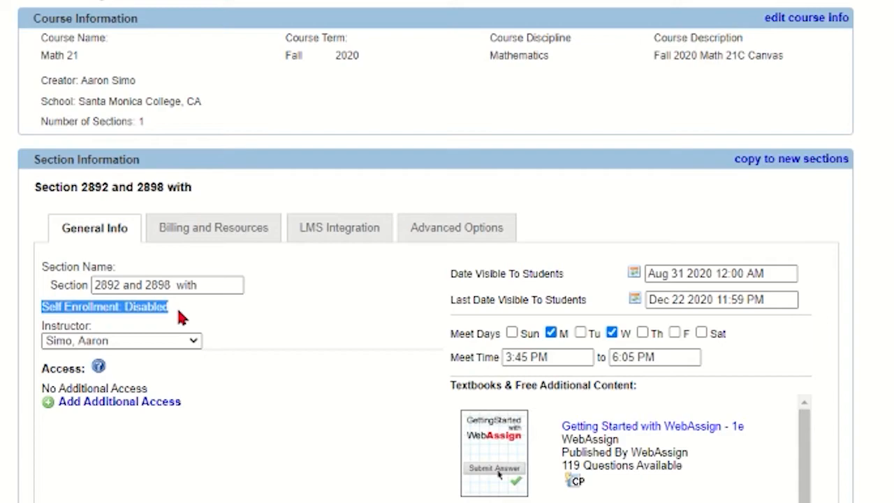
# In Canvas, go to the Fall 2020 MATH 21/MATH 21C course settings and view its app configurations.
pyautogui.scroll(-3)
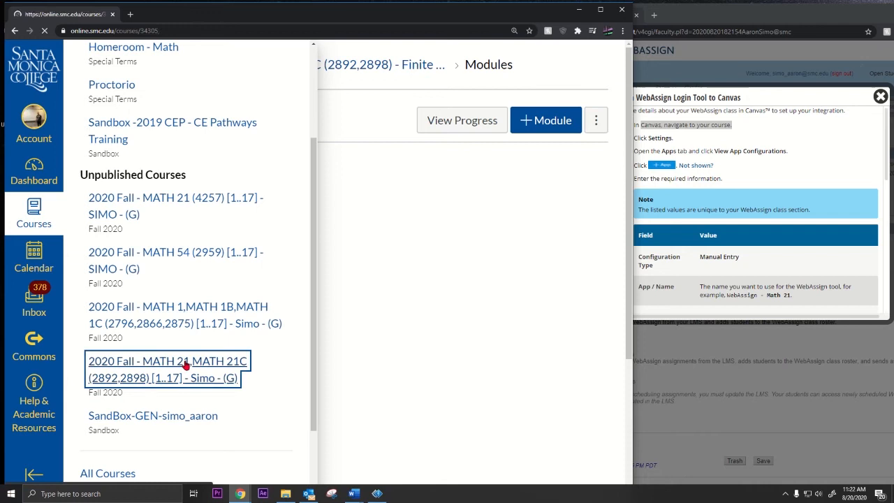
pyautogui.click(168, 369)
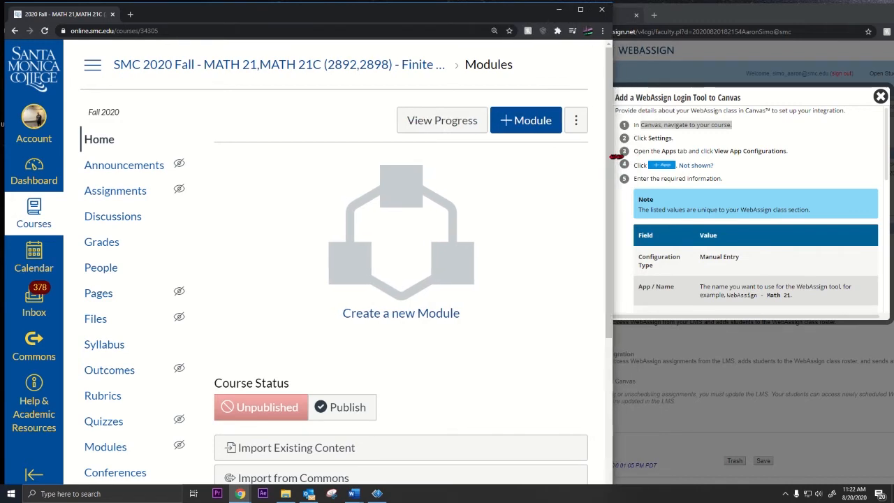
pyautogui.scroll(-3)
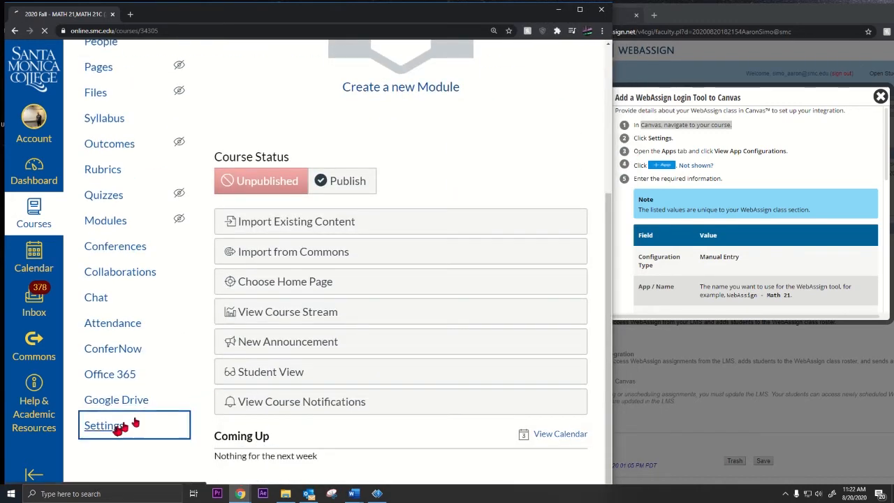
pyautogui.click(103, 426)
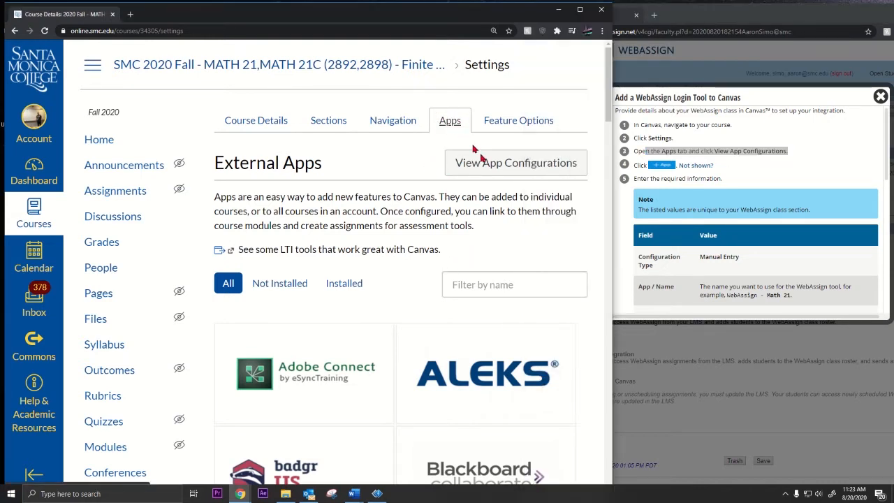
pyautogui.click(516, 162)
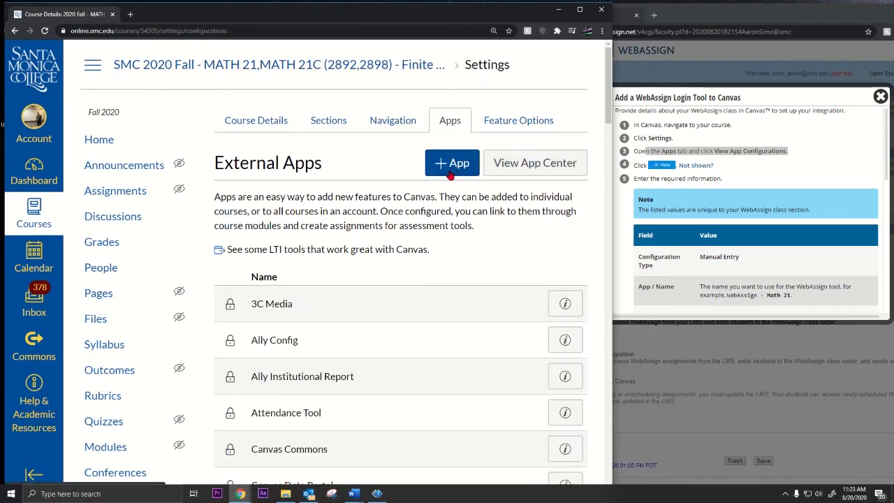
# Start a new external app named 'WebAssign - Math 21+21C'.
pyautogui.click(452, 163)
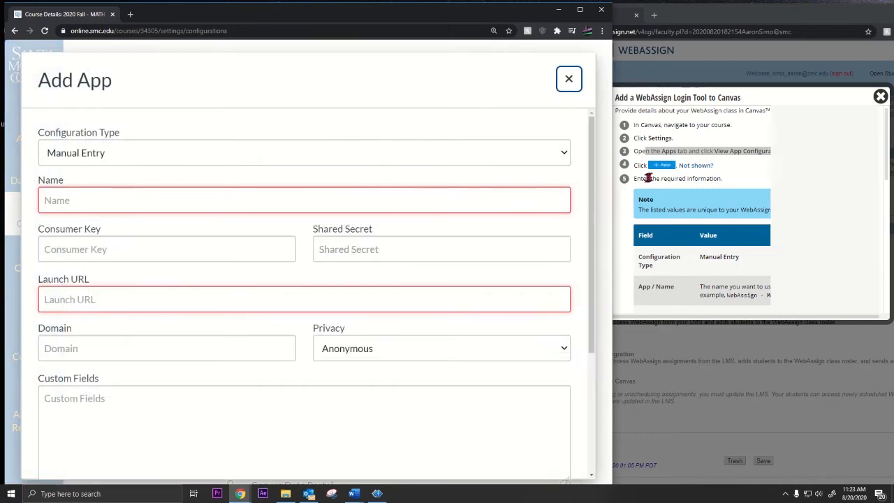
pyautogui.scroll(-3)
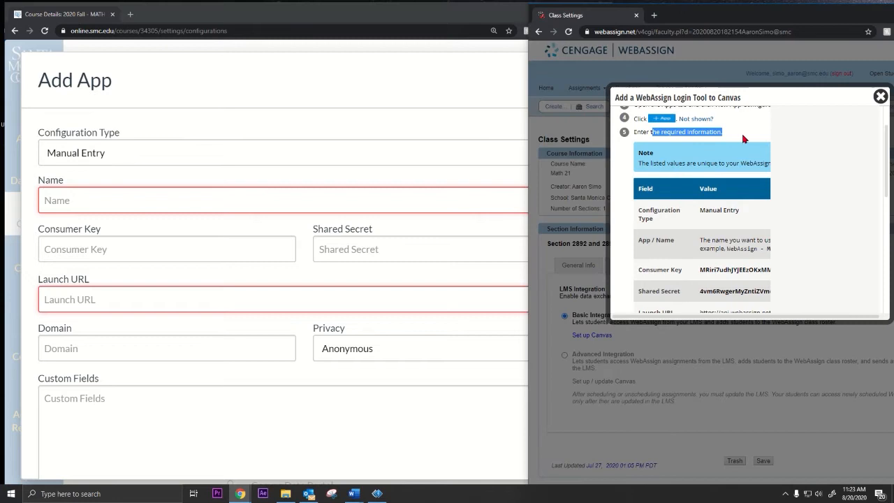
pyautogui.scroll(-3)
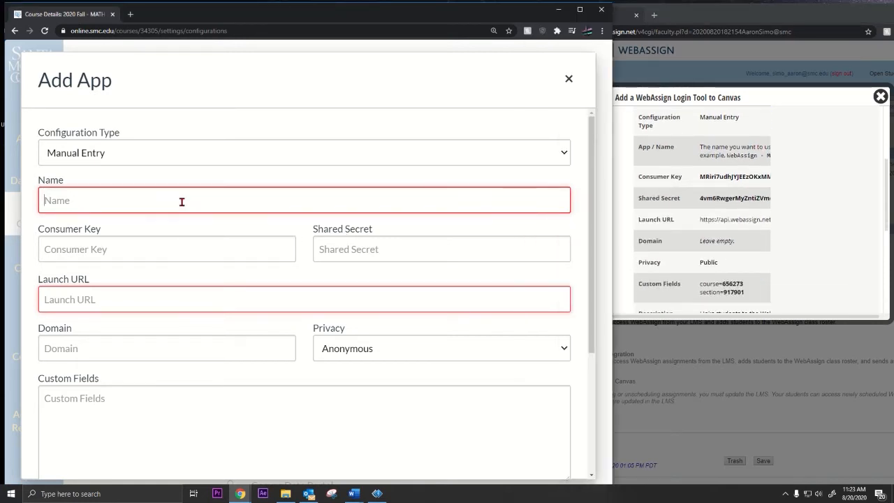
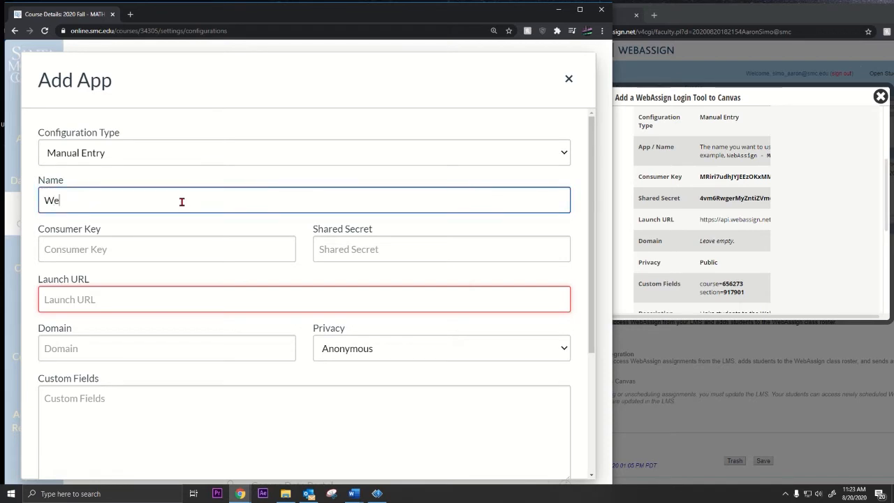
pyautogui.press('Backspace')
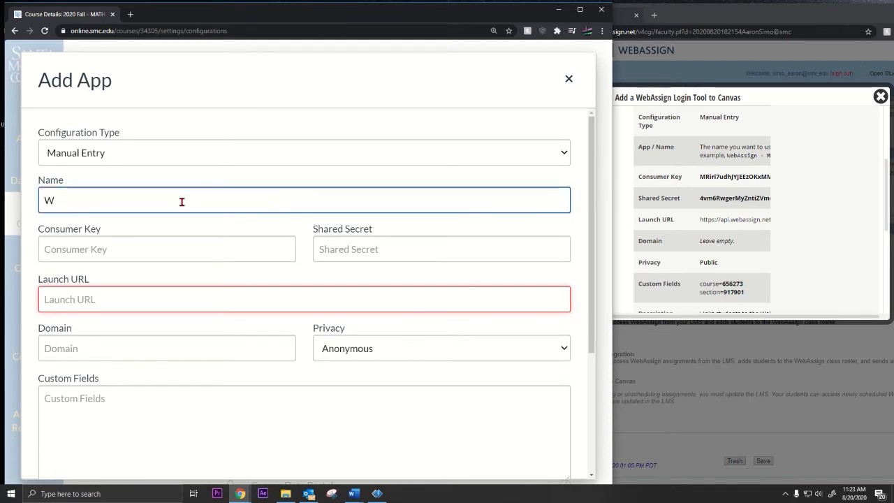
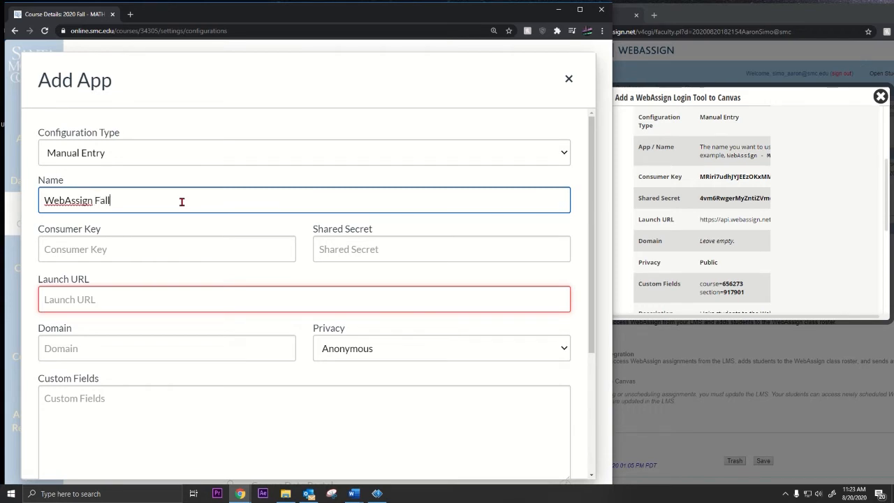
pyautogui.press('Backspace')
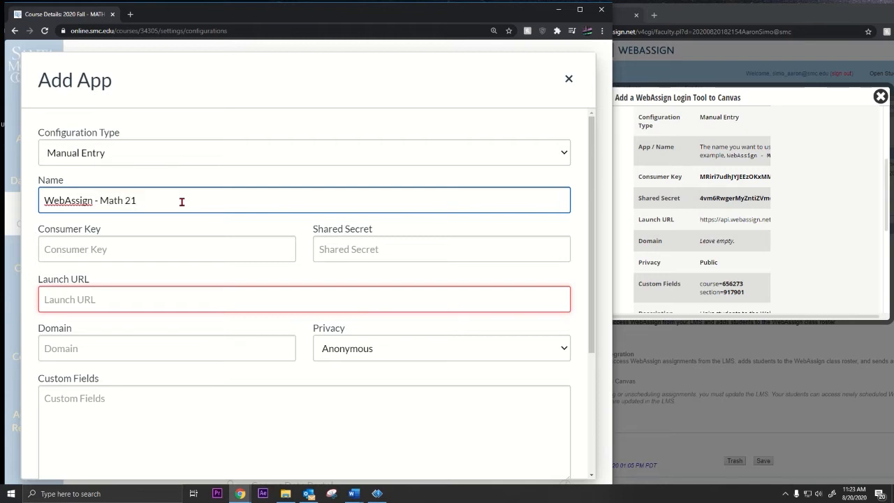
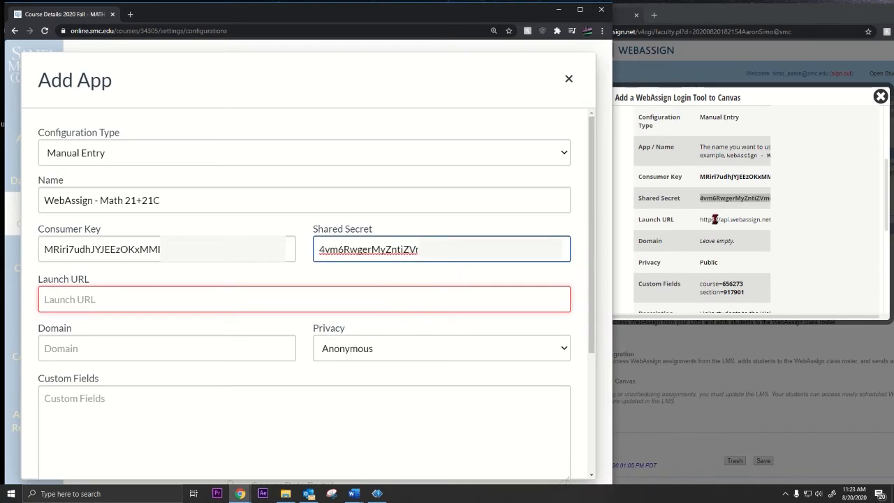
pyautogui.click(305, 299)
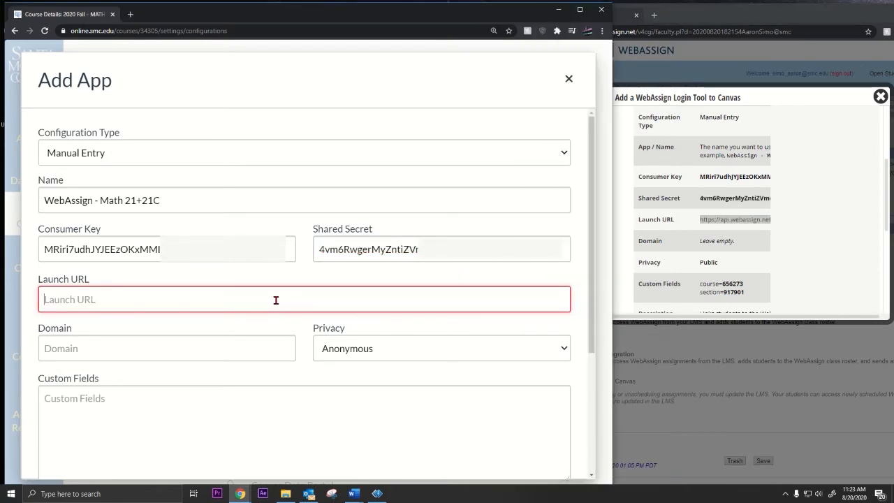
pyautogui.write('https://api.webassign.net/lti/ui/v4cgi/student.pl')
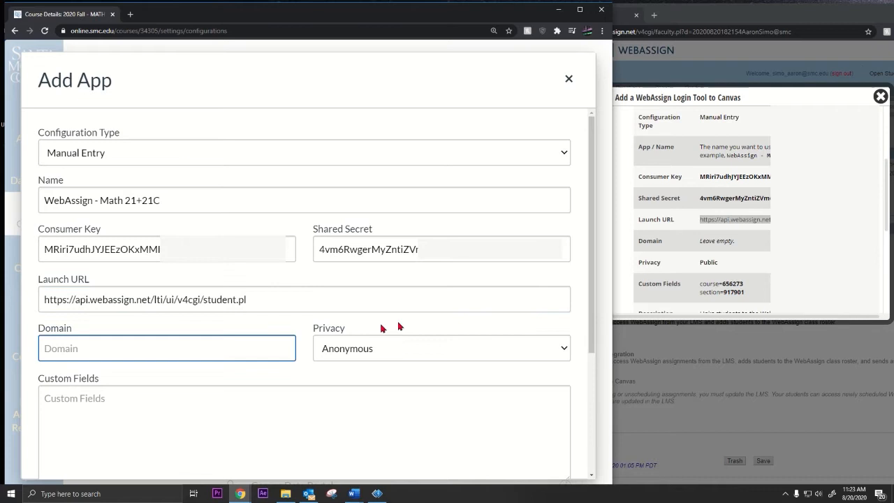
pyautogui.click(442, 348)
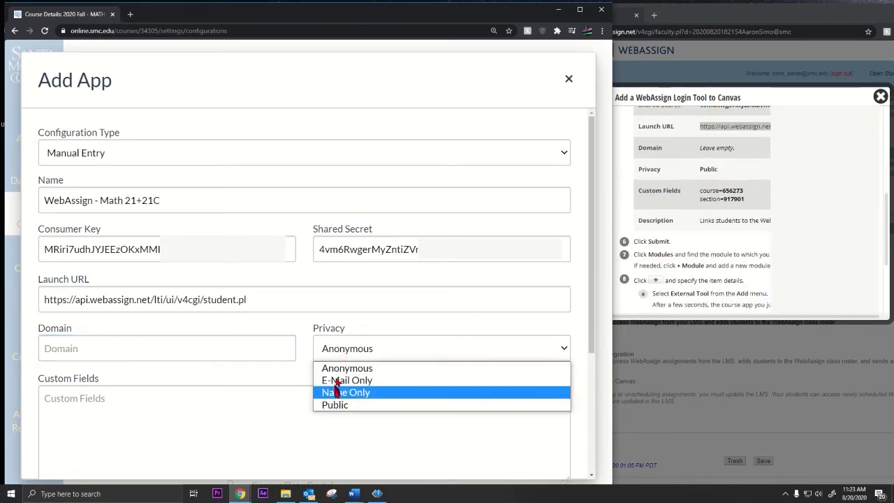
pyautogui.click(334, 405)
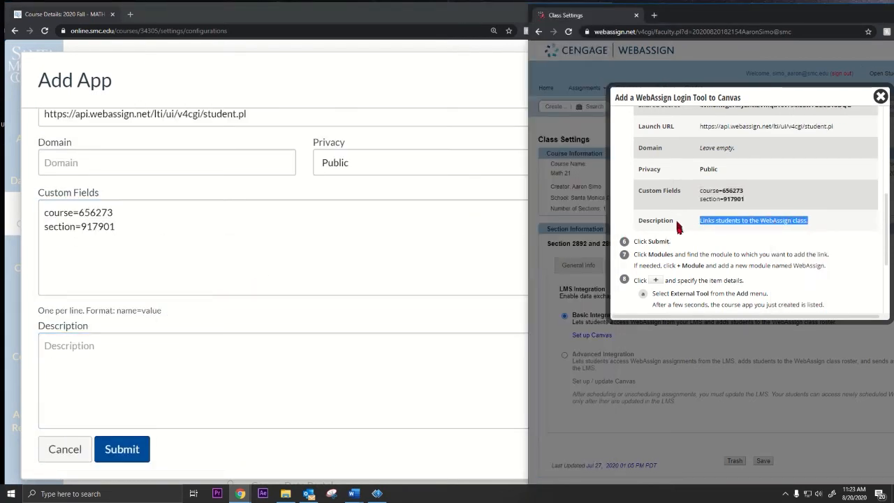
pyautogui.write('Links students to the WebAssign class.')
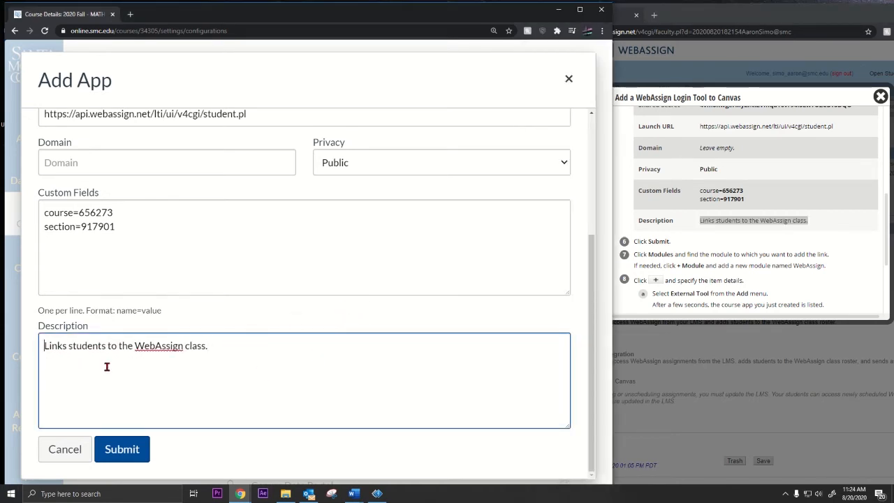
pyautogui.click(122, 449)
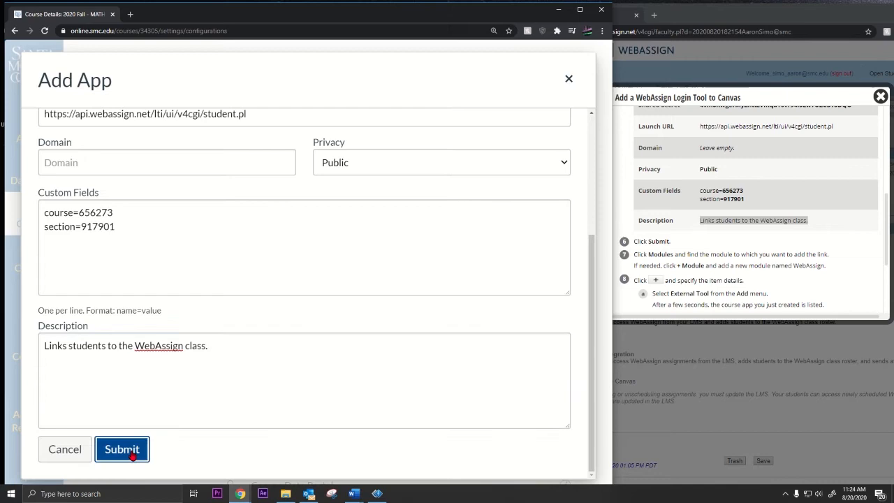
# Install WebAssign - Math 21+21C despite the duplicate warning, confirm it's listed, then go to Modules.
pyautogui.click(122, 449)
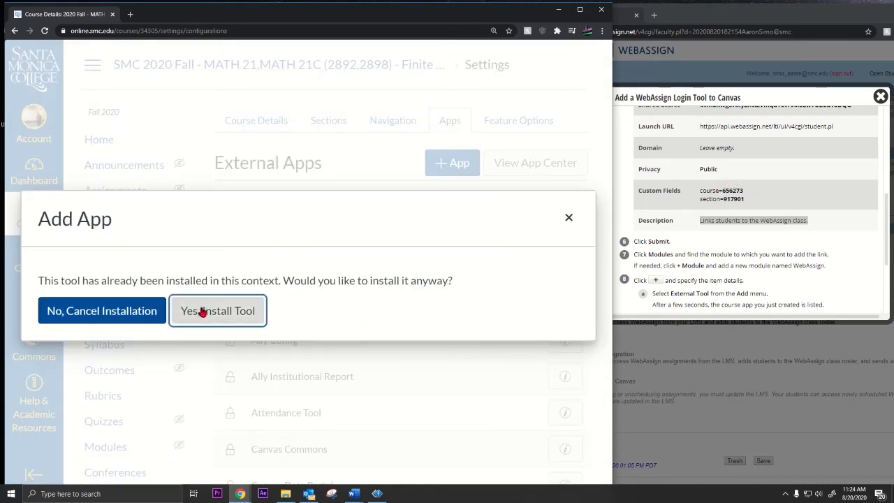
pyautogui.click(217, 310)
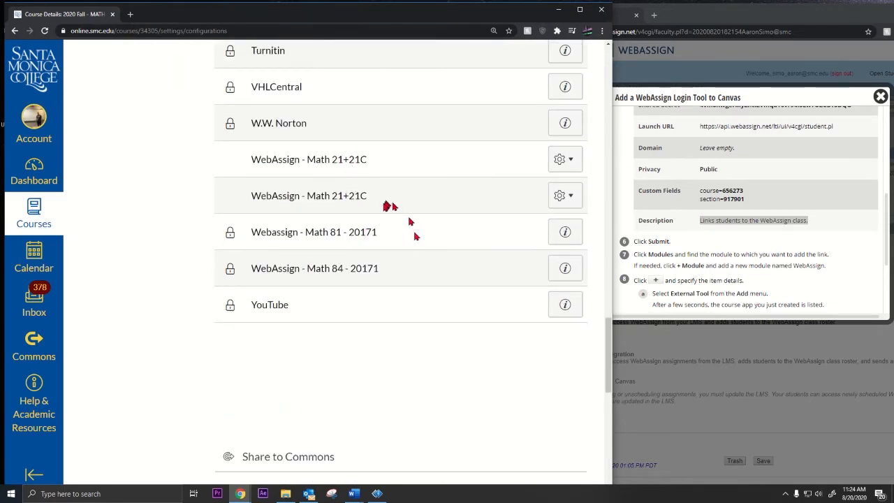
pyautogui.moveTo(359, 159)
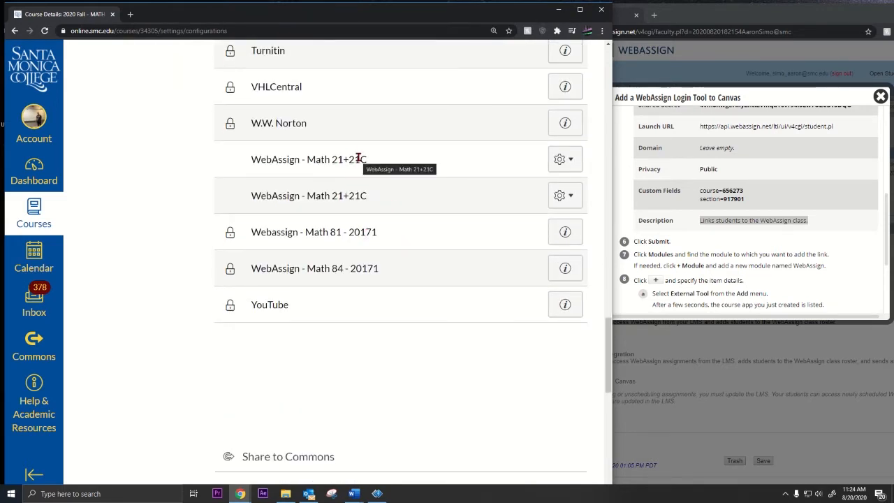
pyautogui.moveTo(352, 178)
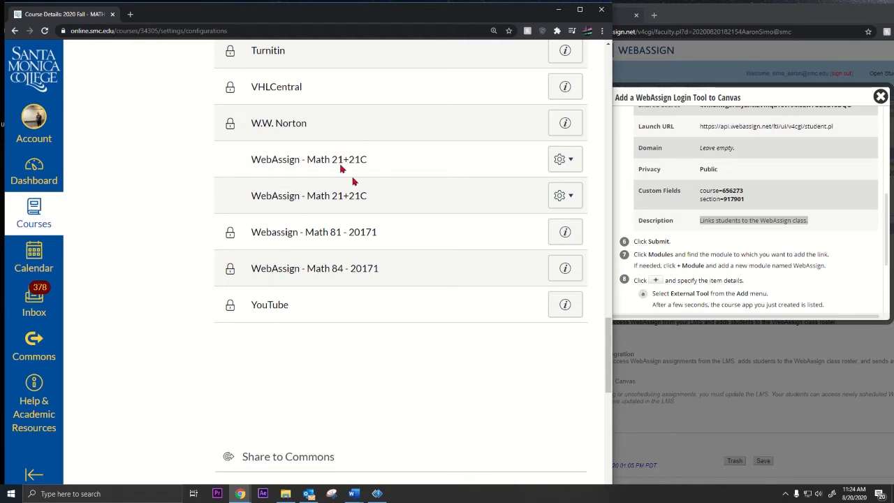
pyautogui.moveTo(733, 208)
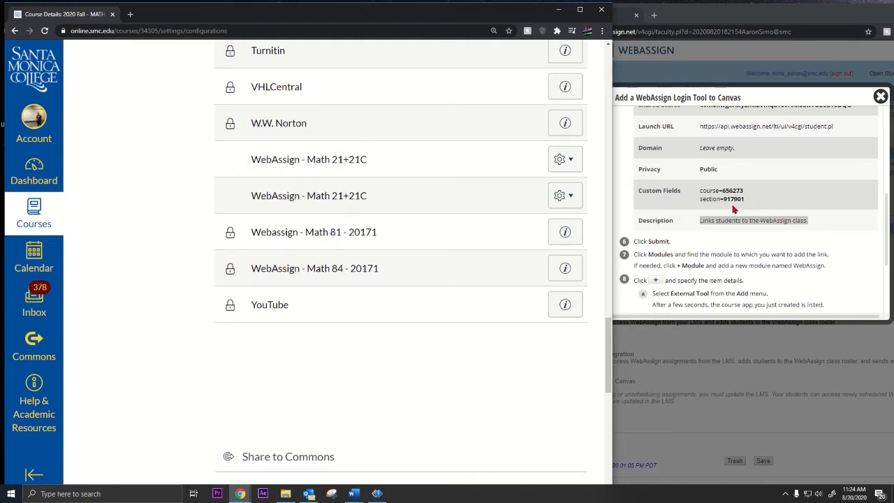
pyautogui.moveTo(724, 263)
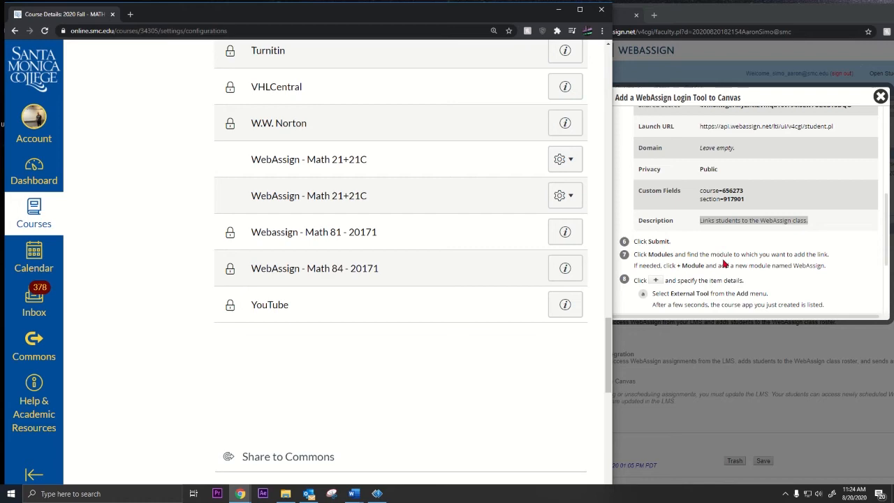
pyautogui.scroll(-3)
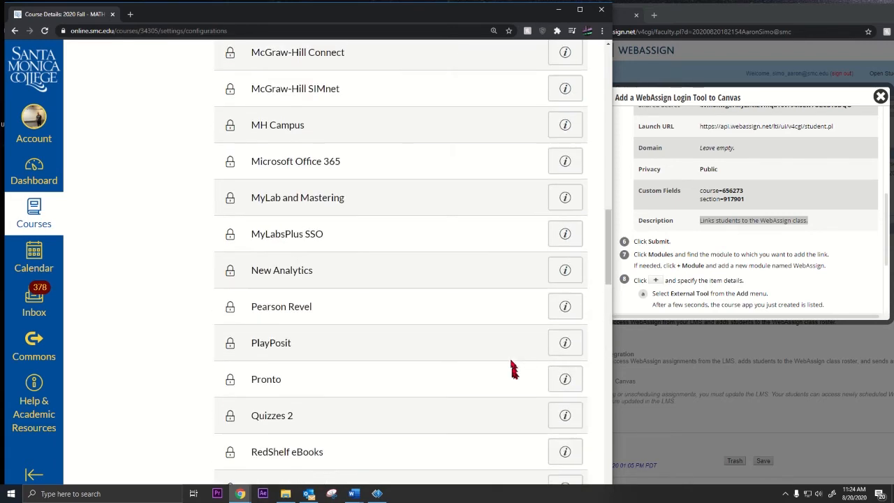
pyautogui.scroll(-3)
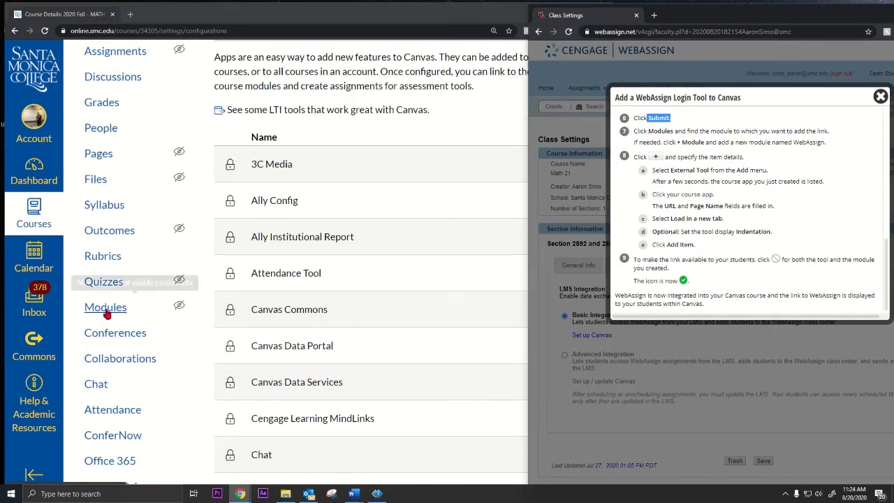
pyautogui.click(105, 307)
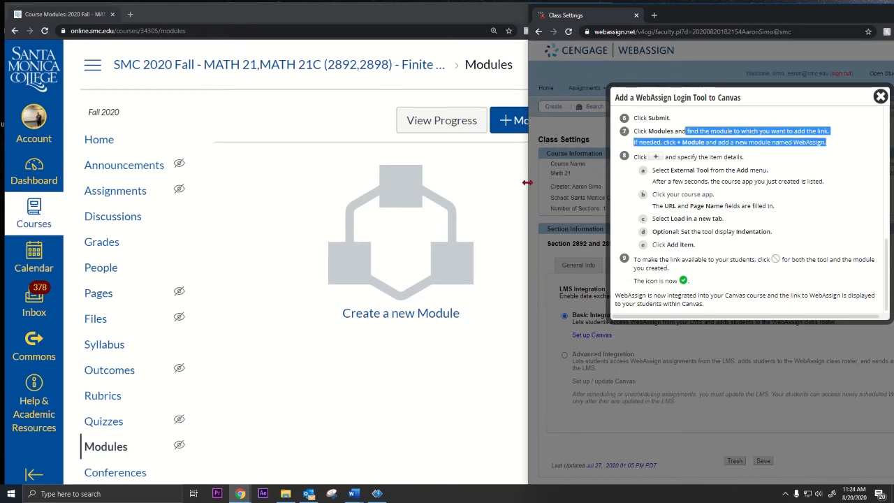
# Add a module titled 'WebAssign for Homework' to the course.
pyautogui.click(517, 120)
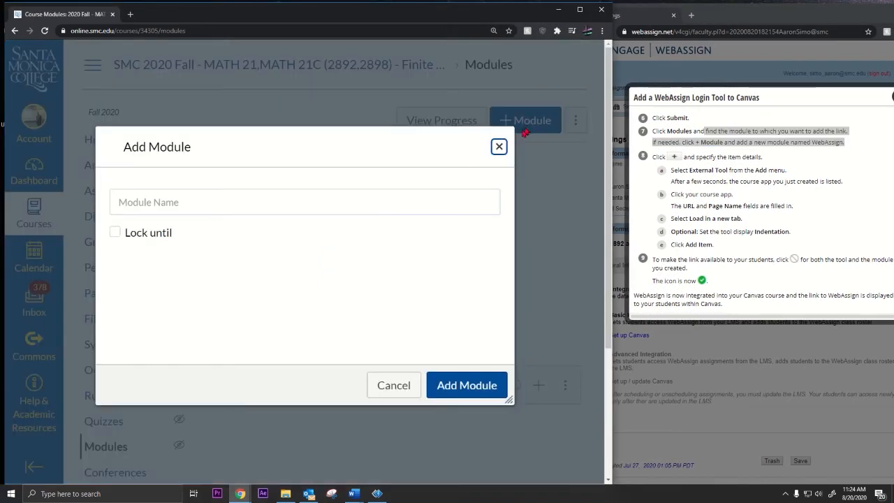
pyautogui.click(305, 202)
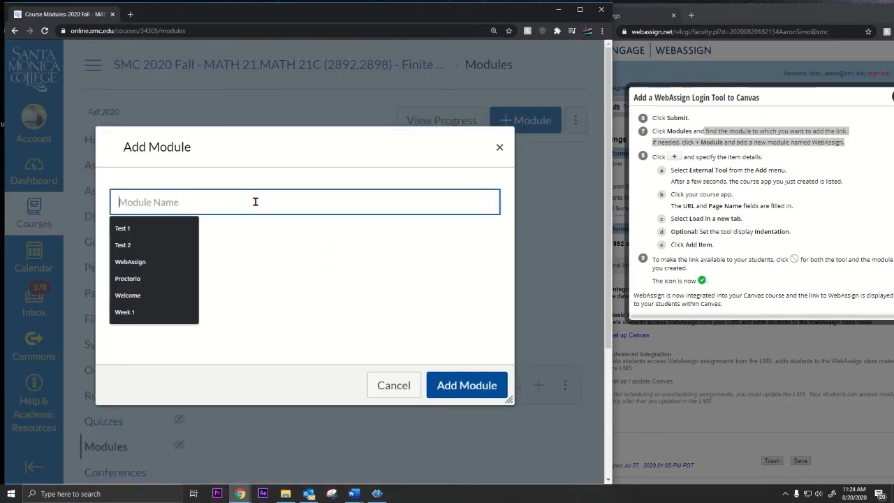
pyautogui.click(130, 261)
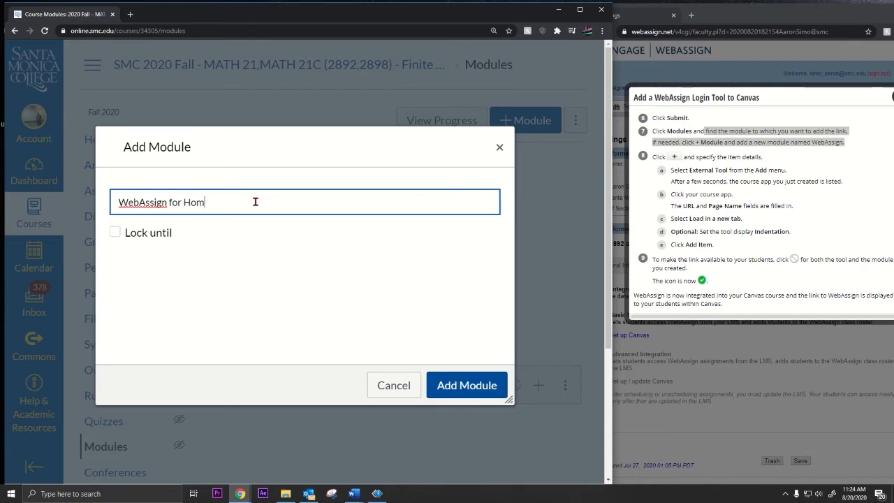
pyautogui.write('ework')
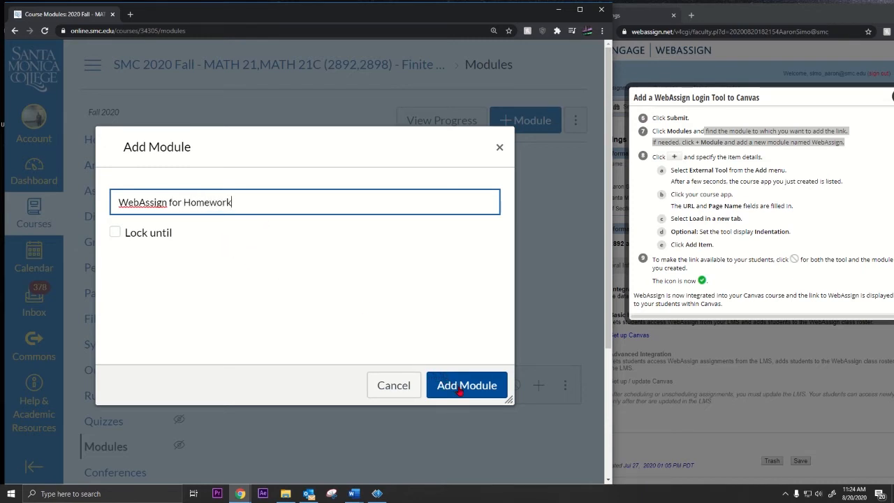
pyautogui.click(466, 385)
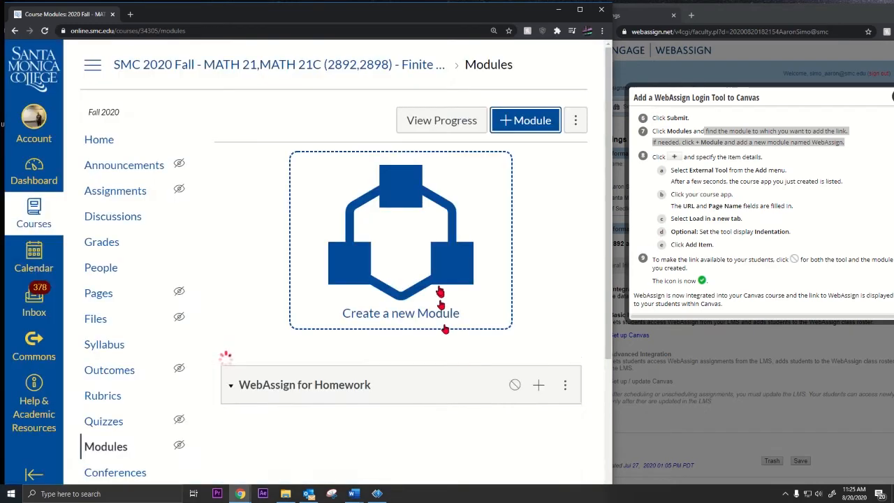
# Add the WebAssign - Math 21+21C external tool as an item in the WebAssign for Homework module.
pyautogui.click(539, 189)
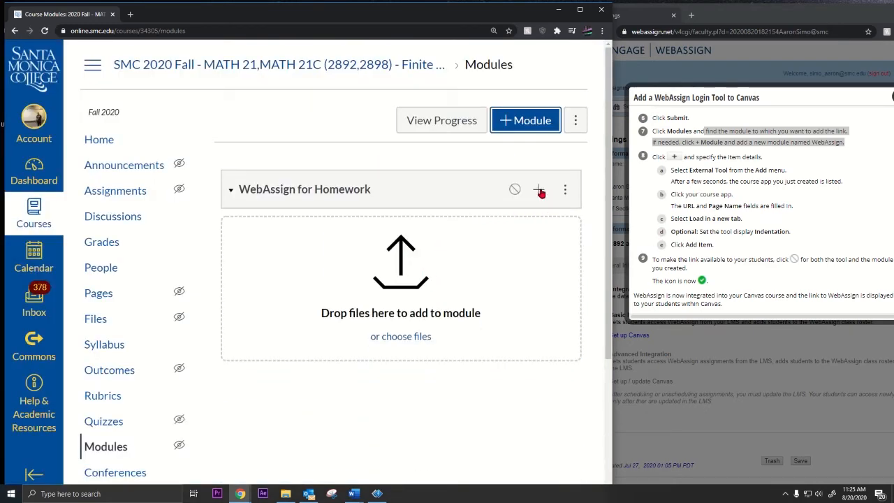
pyautogui.click(539, 189)
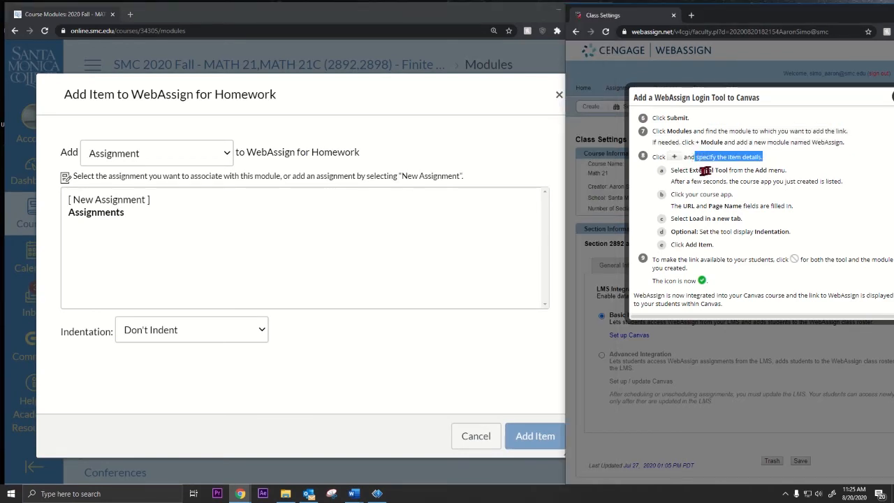
pyautogui.click(157, 153)
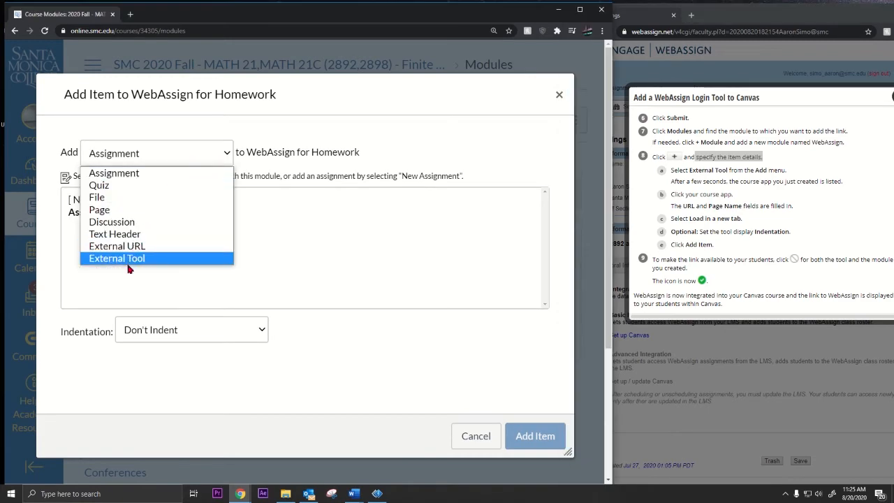
pyautogui.click(116, 258)
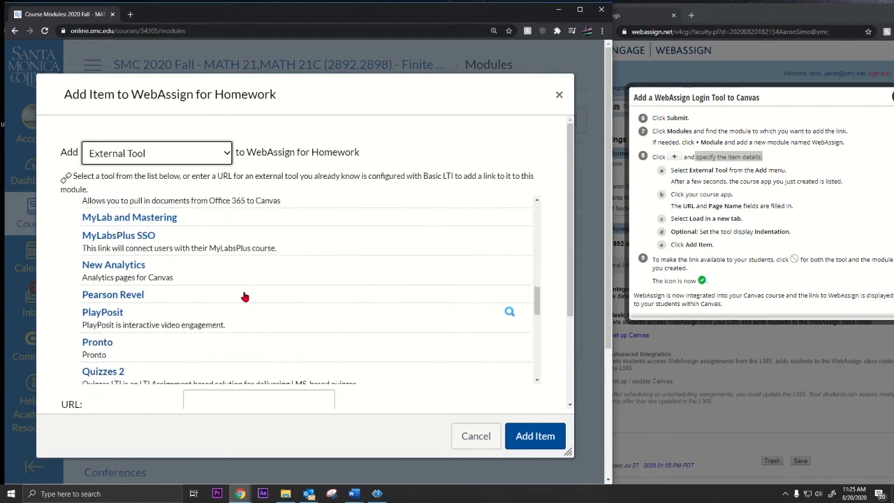
pyautogui.scroll(-3)
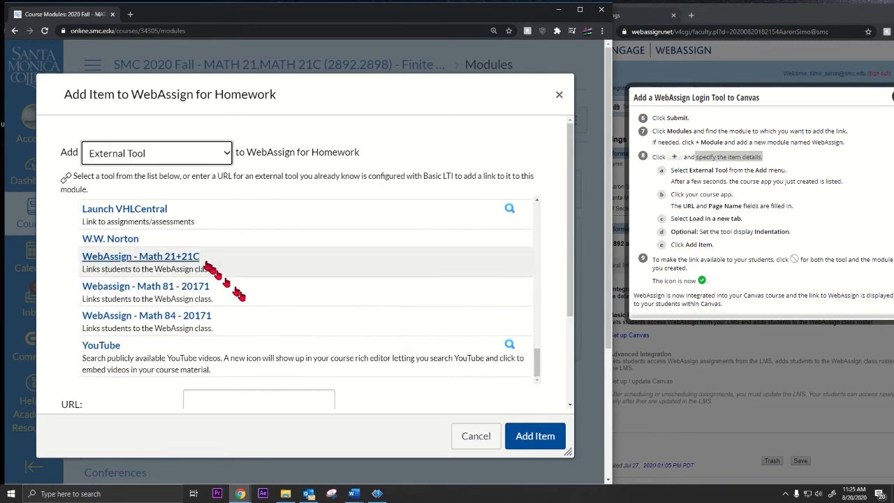
pyautogui.click(139, 256)
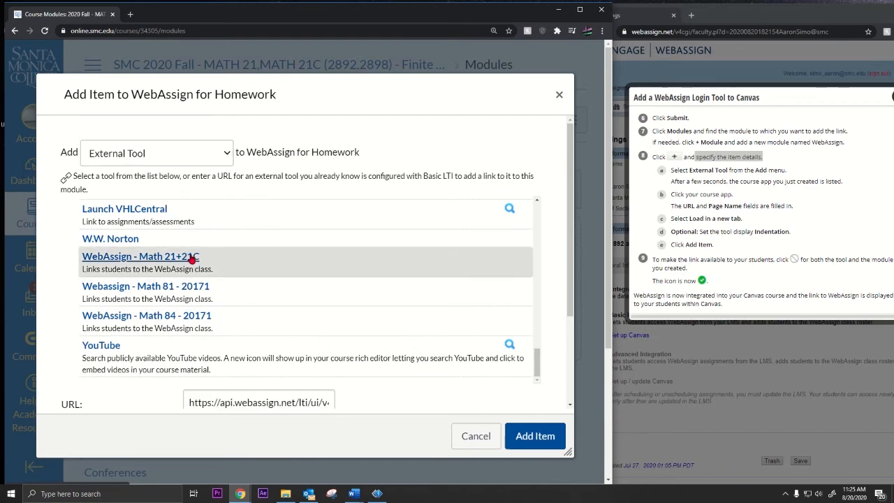
pyautogui.click(534, 435)
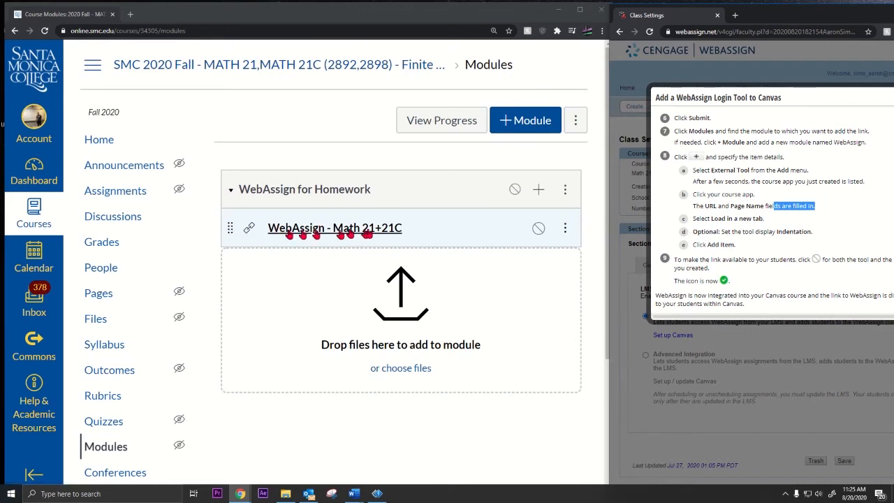
# Remove the WebAssign - Math 21+21C item from the module and confirm the deletion.
pyautogui.click(565, 228)
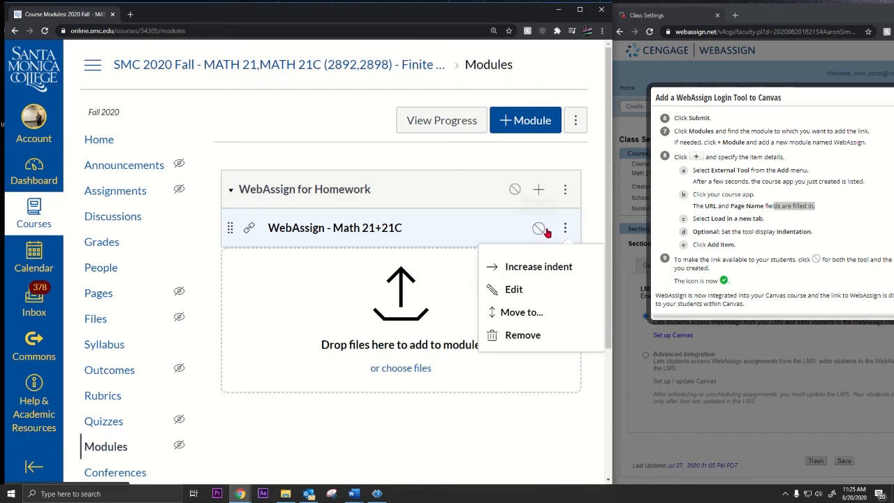
pyautogui.moveTo(431, 236)
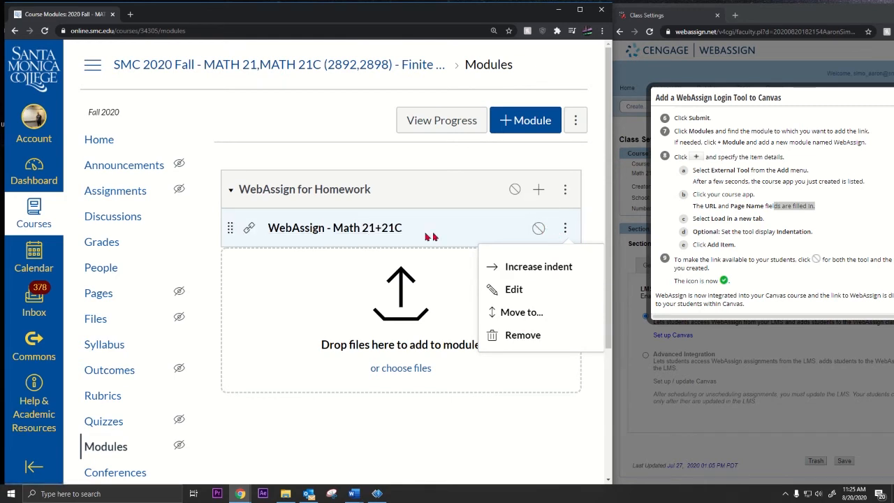
pyautogui.click(522, 334)
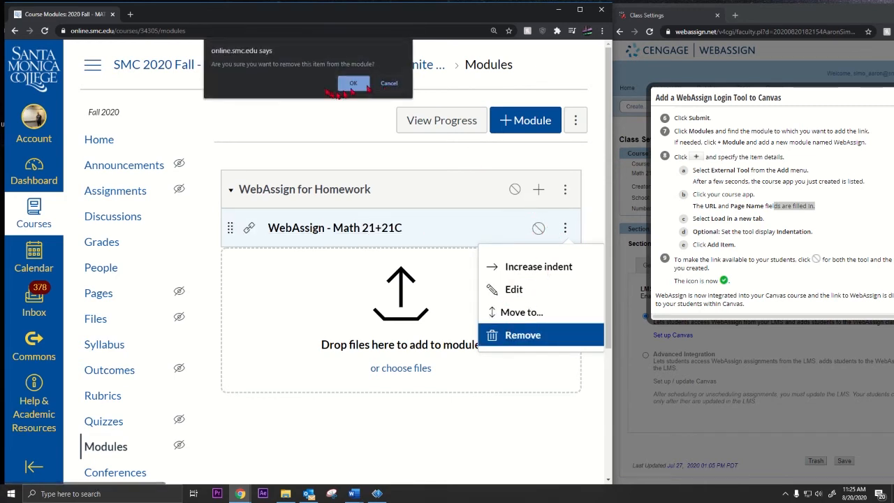
pyautogui.click(355, 83)
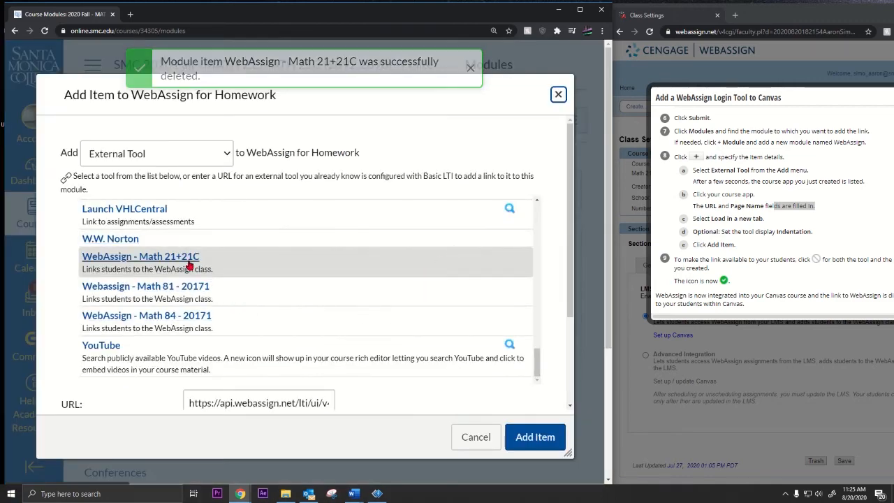
# Re-add the WebAssign - Math 21+21C tool item with 'Load in a new tab' enabled.
pyautogui.click(140, 256)
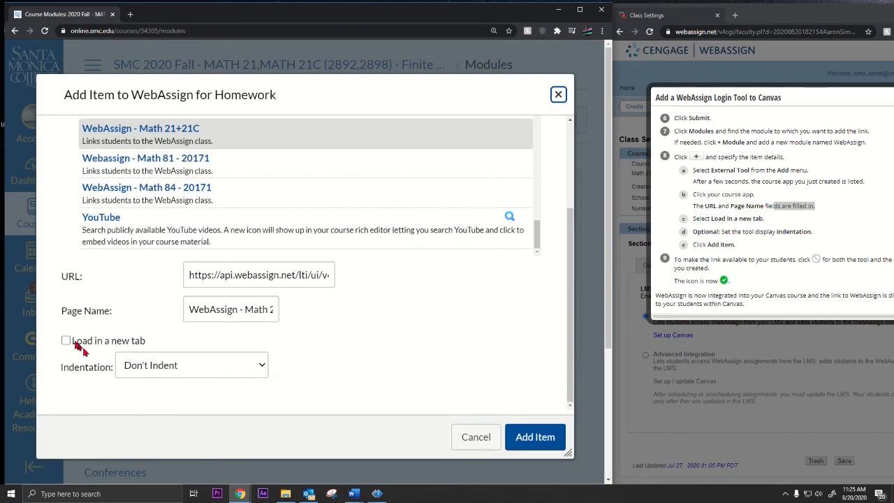
pyautogui.click(65, 340)
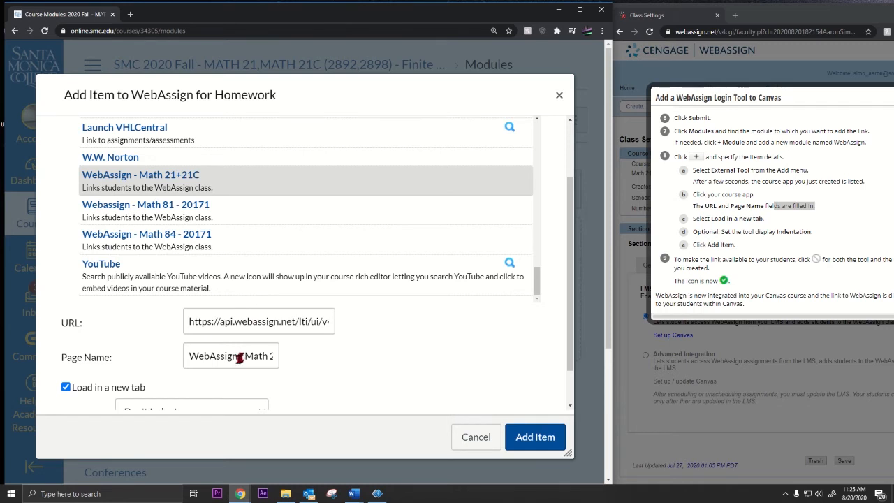
pyautogui.scroll(-3)
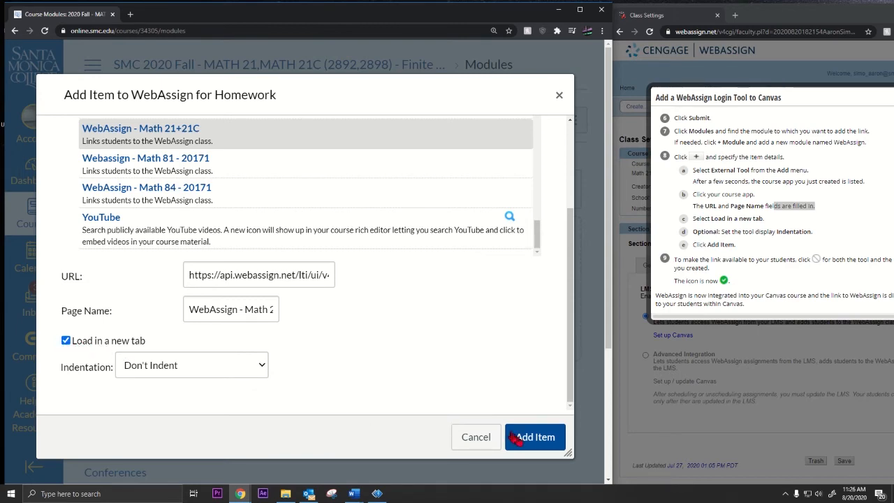
pyautogui.click(535, 437)
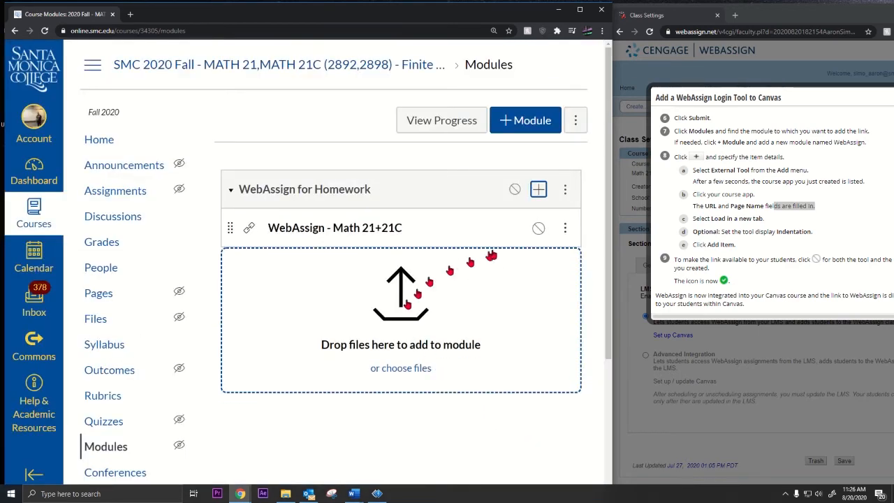
pyautogui.moveTo(539, 227)
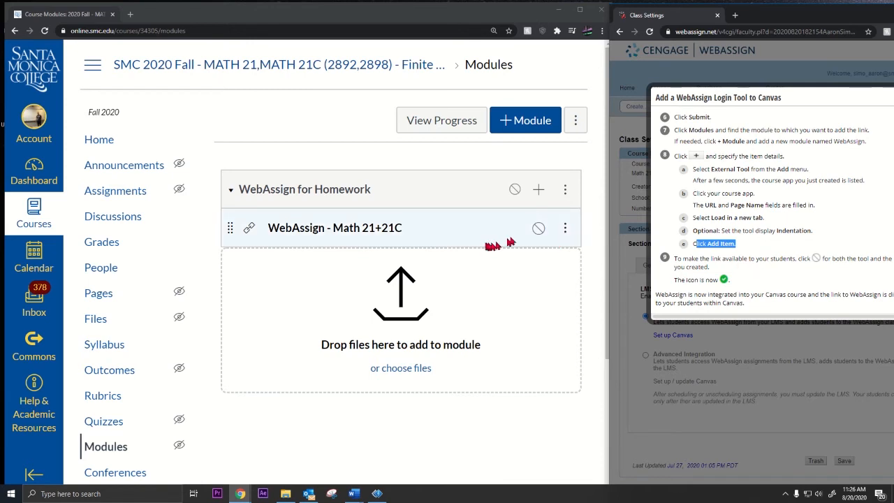
# Publish the WebAssign for Homework module.
pyautogui.click(539, 228)
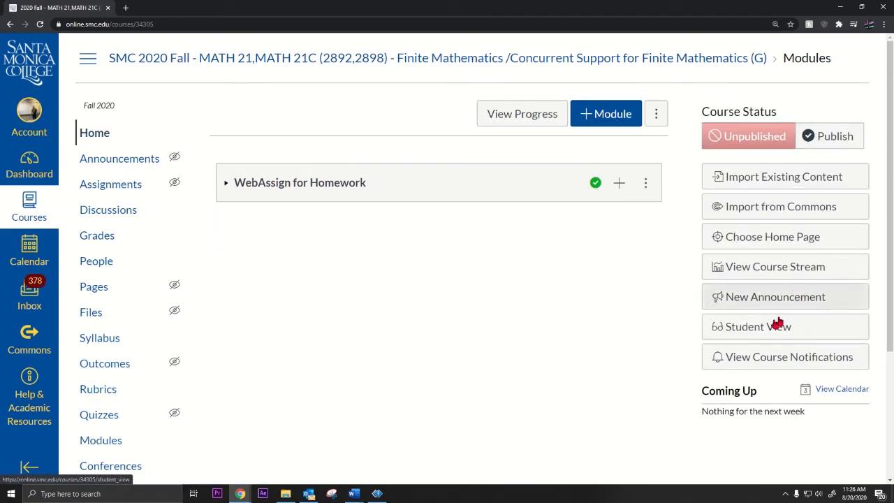
# Enter Student View, go to Modules, and open the WebAssign - Math 21+21C link.
pyautogui.click(758, 326)
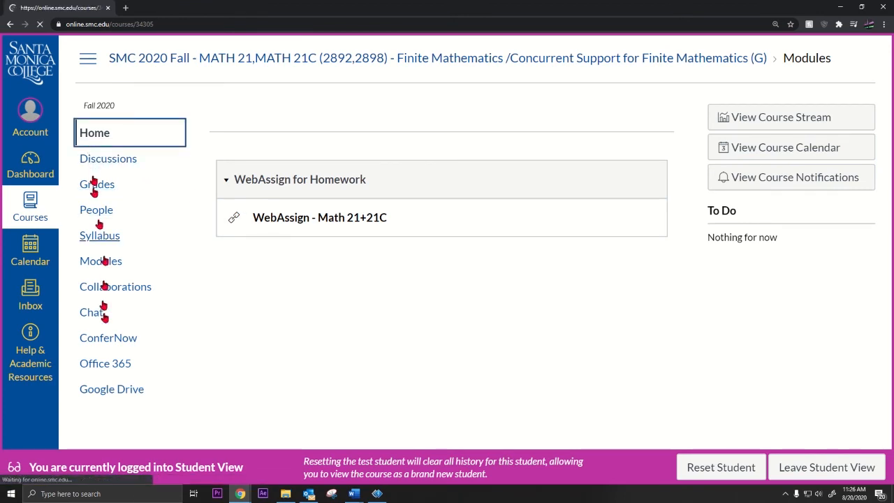
pyautogui.click(100, 260)
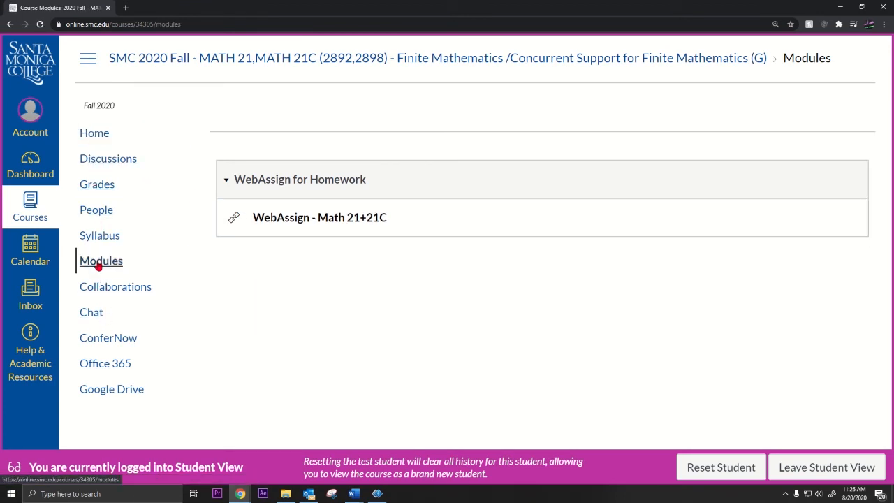
pyautogui.click(95, 133)
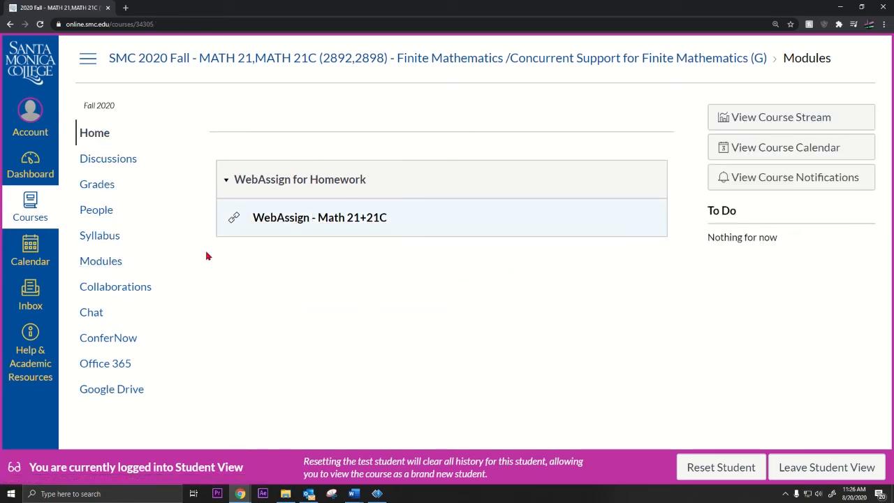
pyautogui.click(100, 260)
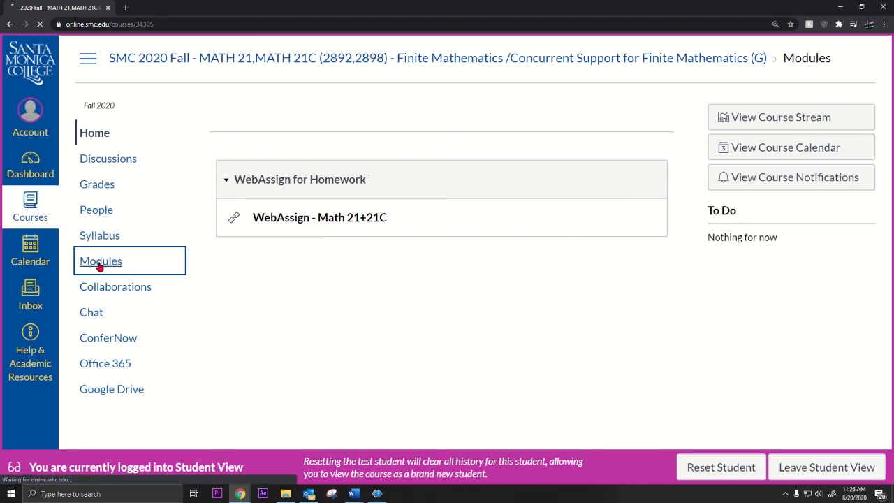
pyautogui.click(100, 261)
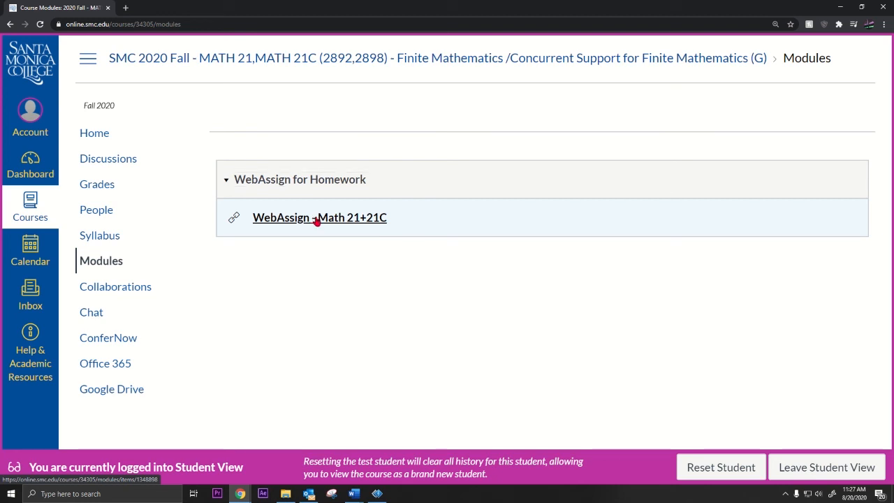
pyautogui.click(320, 217)
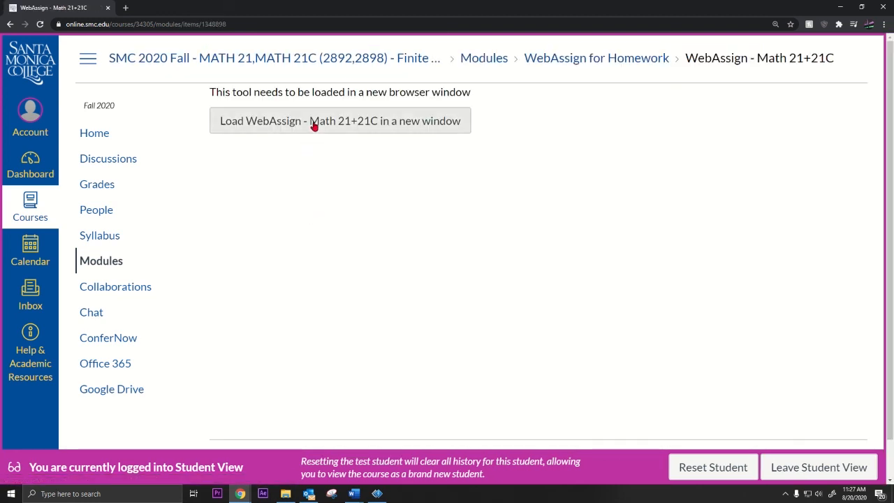
# Launch WebAssign - Math 21+21C in a new window to reach the Cengage sign-in page.
pyautogui.click(341, 120)
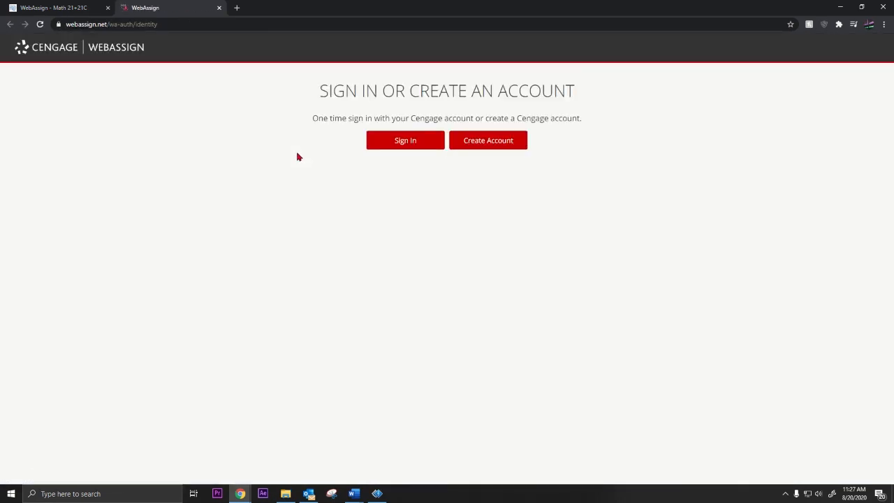